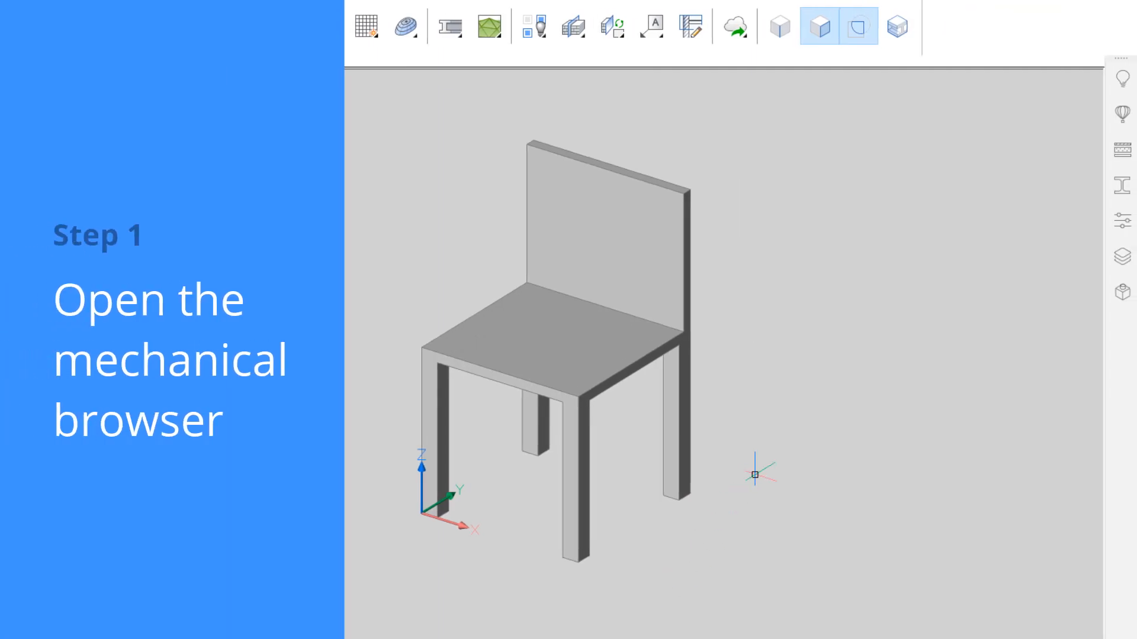
{"action": "mouse_move", "coordinate": [1121, 291]}
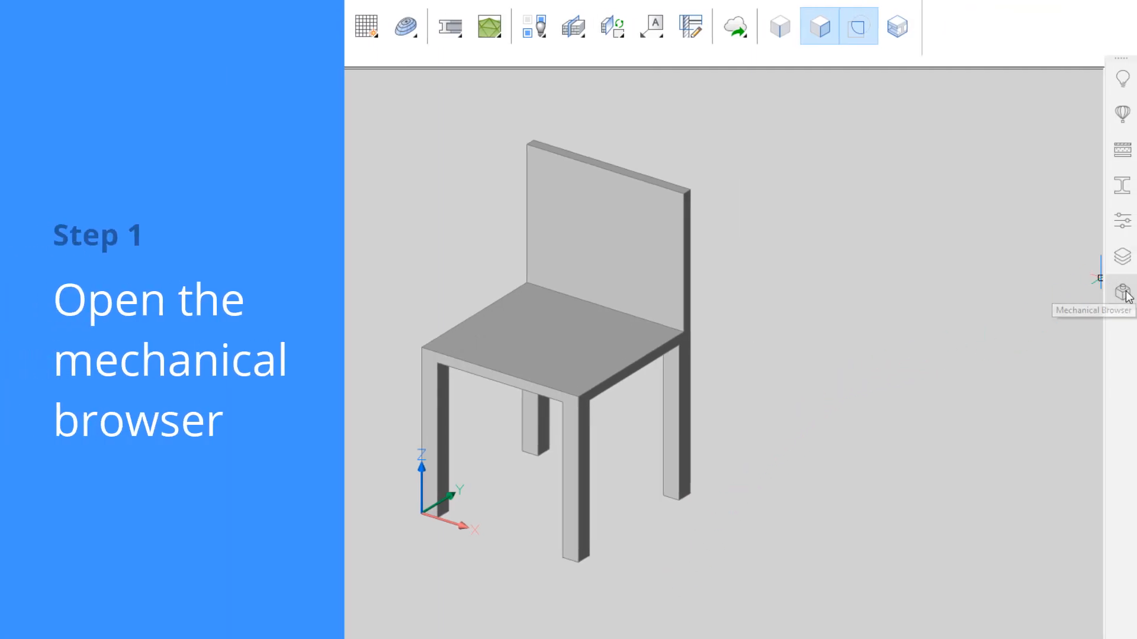
Open the Mechanical Browser from the right-side panel bar
{"action": "left_click", "coordinate": [1120, 291]}
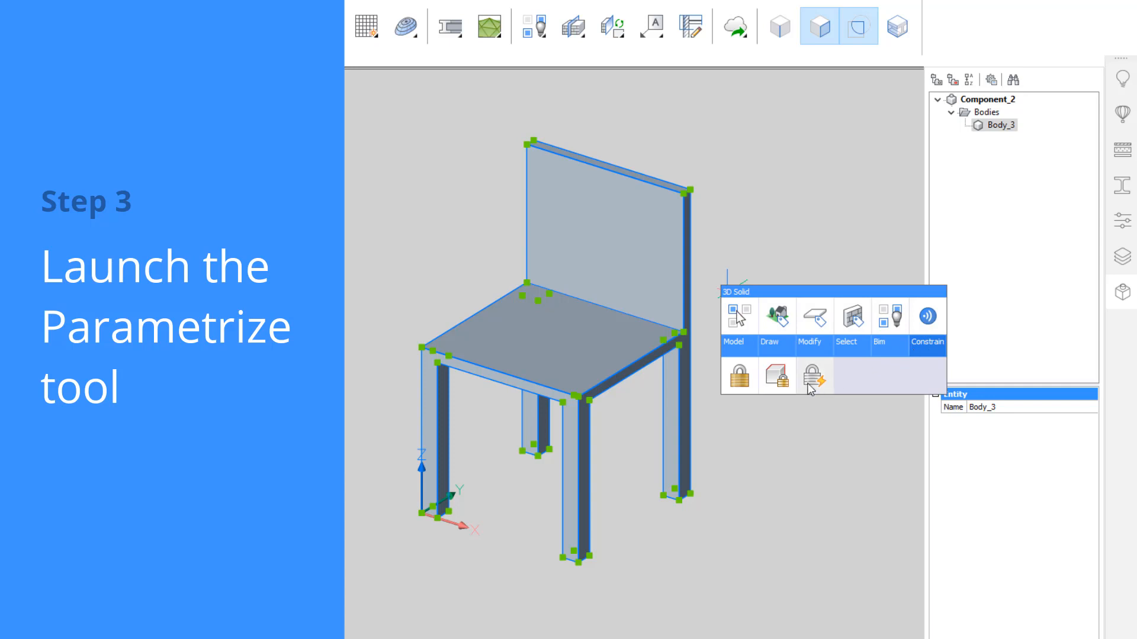
{"action": "mouse_move", "coordinate": [813, 376]}
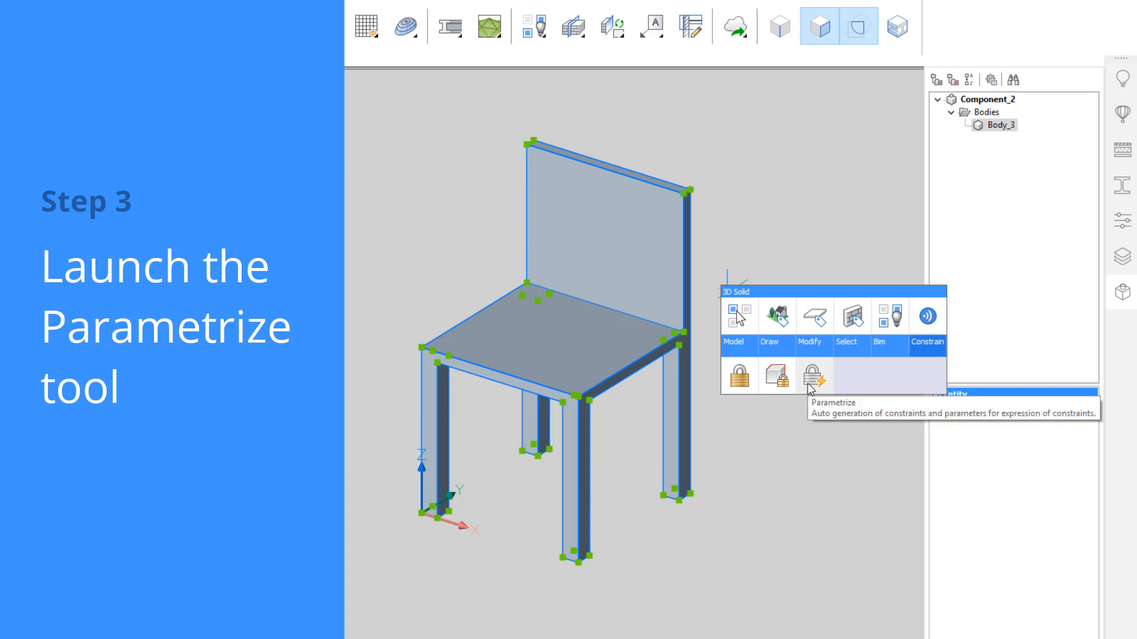
Run Parametrize on the chair solid to generate Length_X_Y, Length_Z and constraints
{"action": "left_click", "coordinate": [814, 376]}
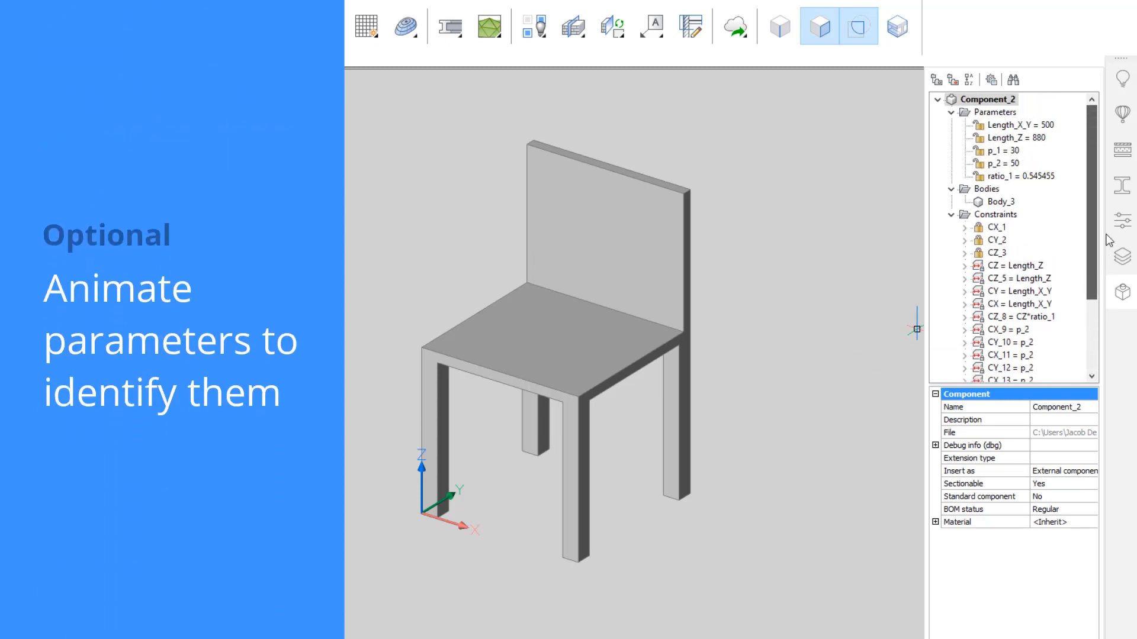
Animate the Length_X_Y, Length_Z and p_2 parameters in the Mechanical Browser
{"action": "right_click", "coordinate": [1013, 125]}
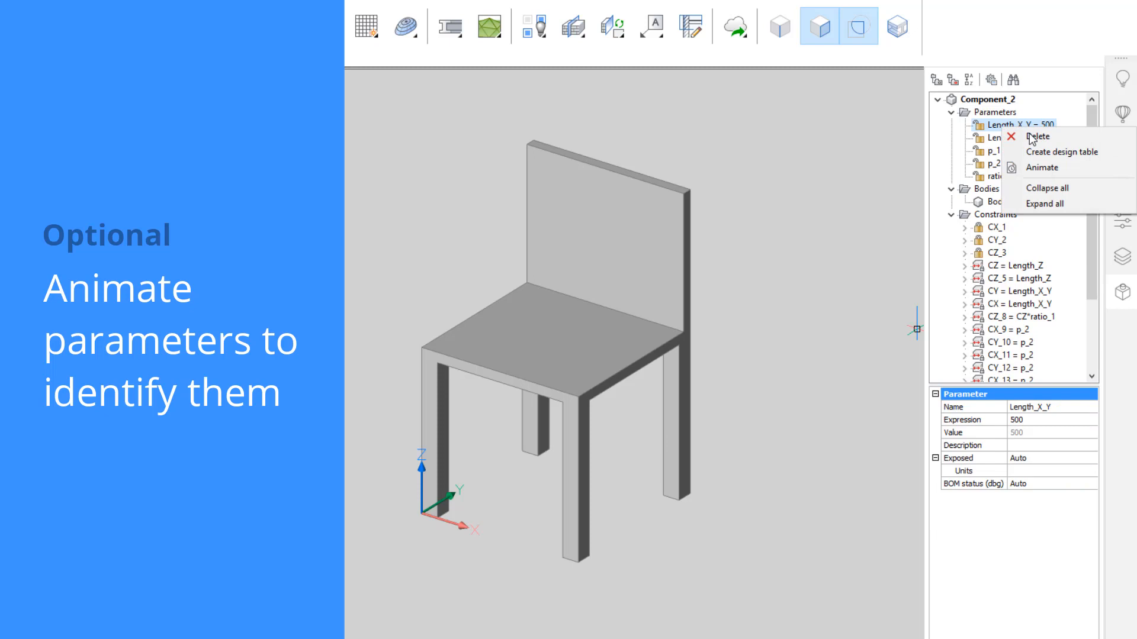
{"action": "left_click", "coordinate": [1041, 167]}
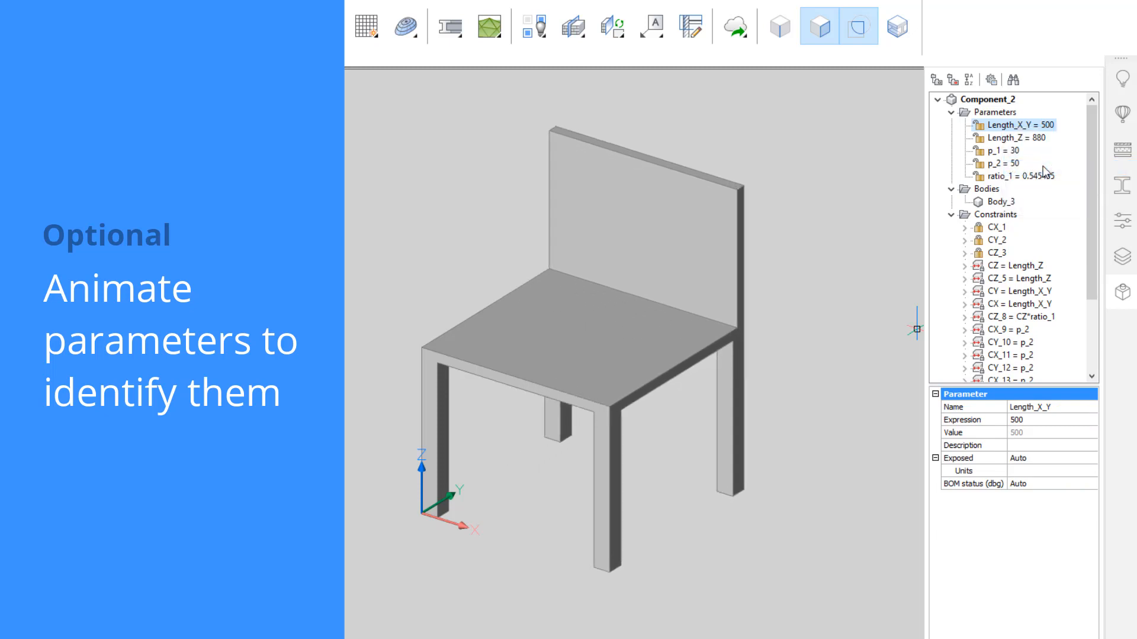
{"action": "right_click", "coordinate": [1008, 138]}
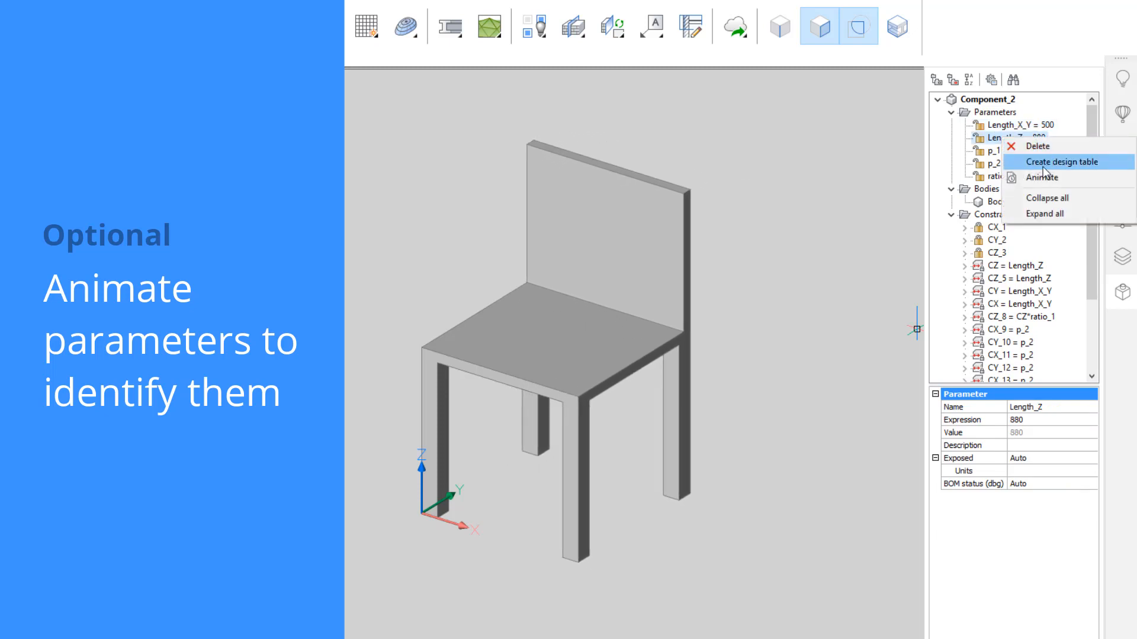
{"action": "left_click", "coordinate": [992, 149]}
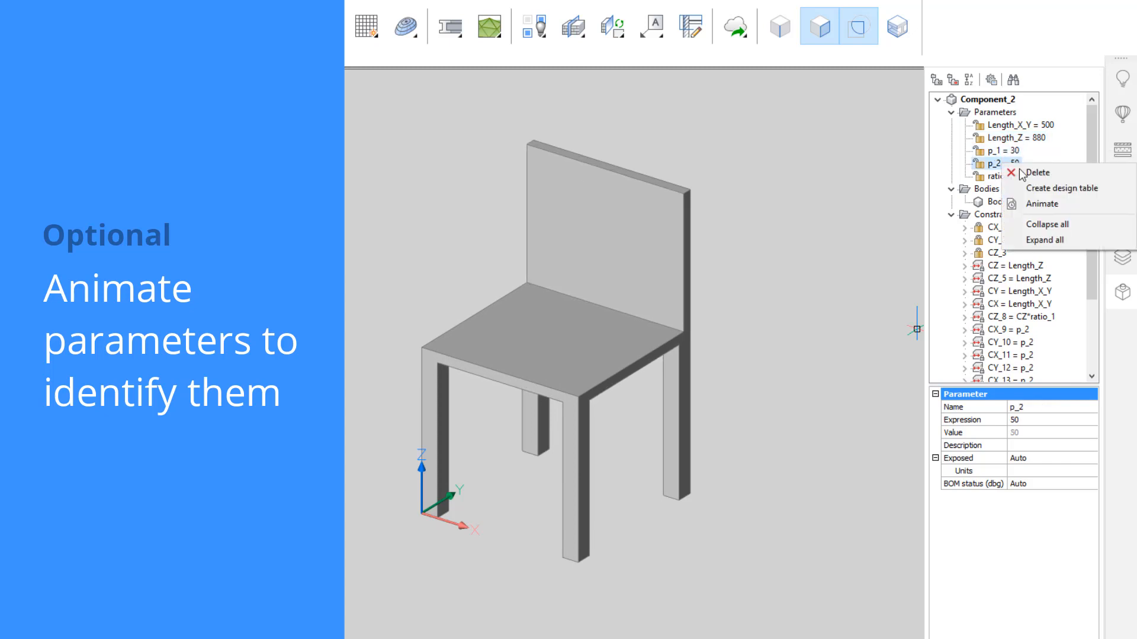
{"action": "left_click", "coordinate": [997, 176]}
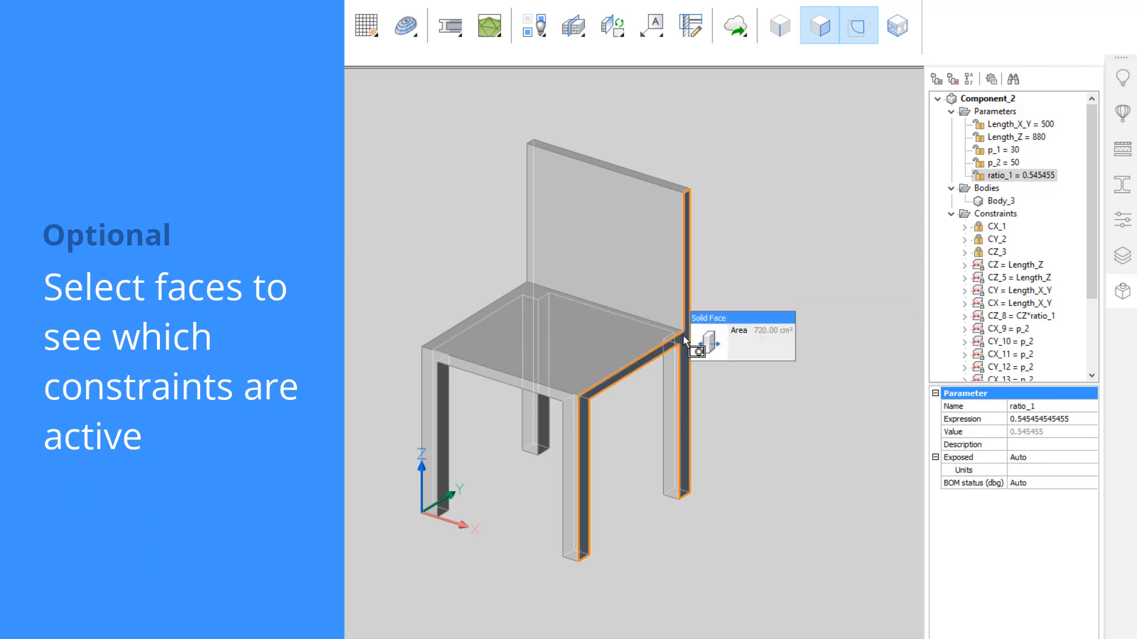
Select a chair side face to show its CX and Length_X_Y constraints
{"action": "left_click", "coordinate": [667, 336]}
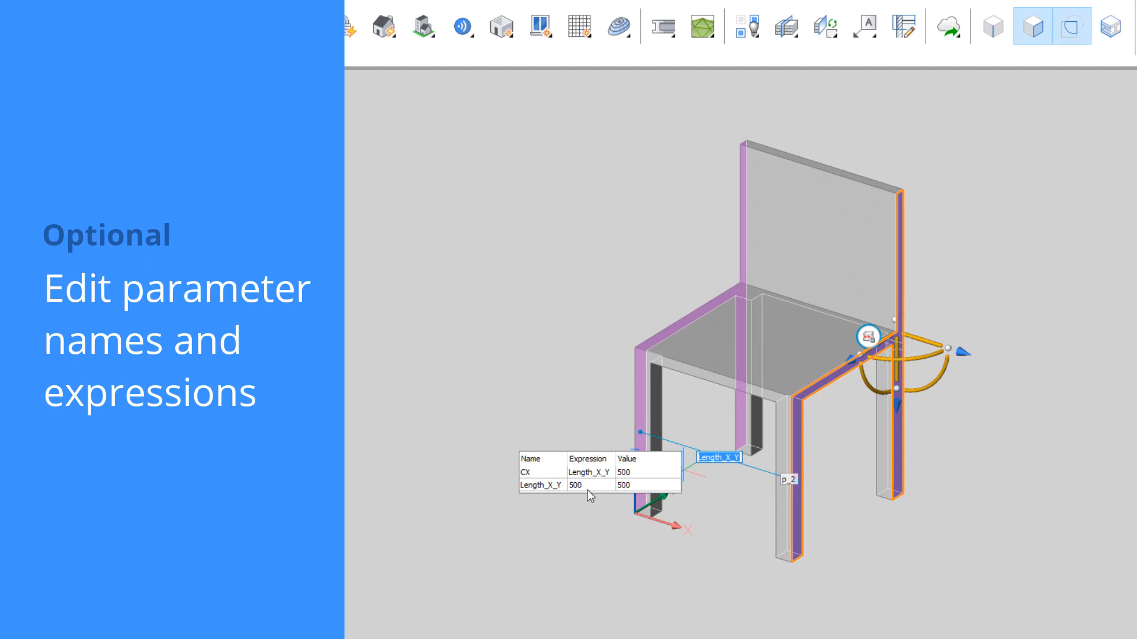
Create a new parameter named Width (500) from the CX constraint's expression
{"action": "right_click", "coordinate": [588, 471]}
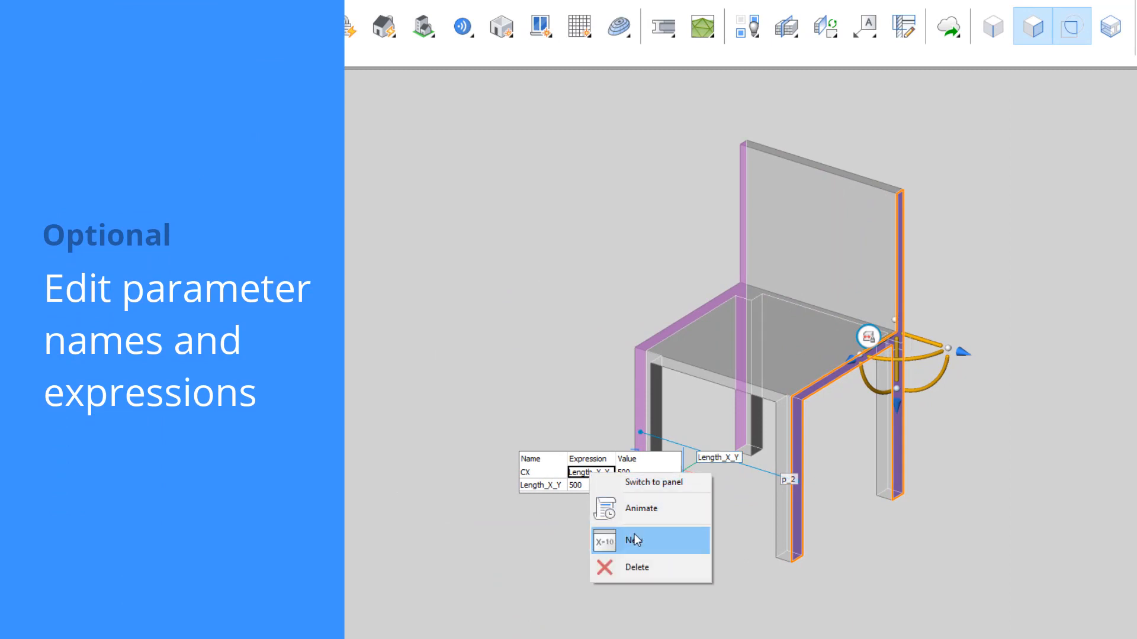
{"action": "left_click", "coordinate": [633, 541]}
{"action": "type", "text": "500"}
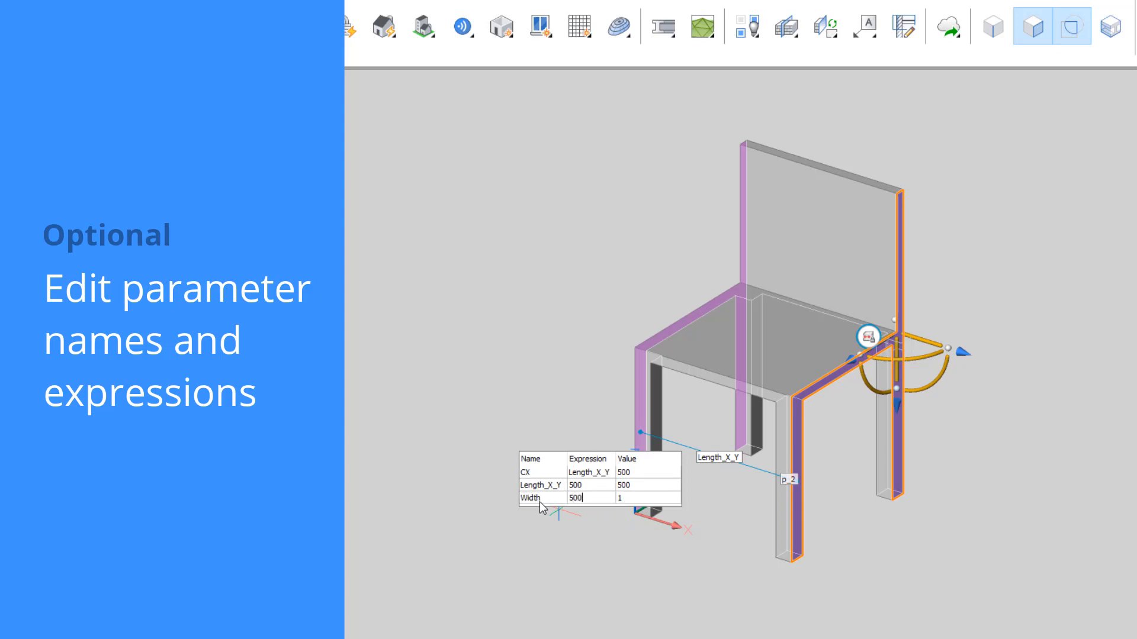
{"action": "left_click", "coordinate": [589, 472]}
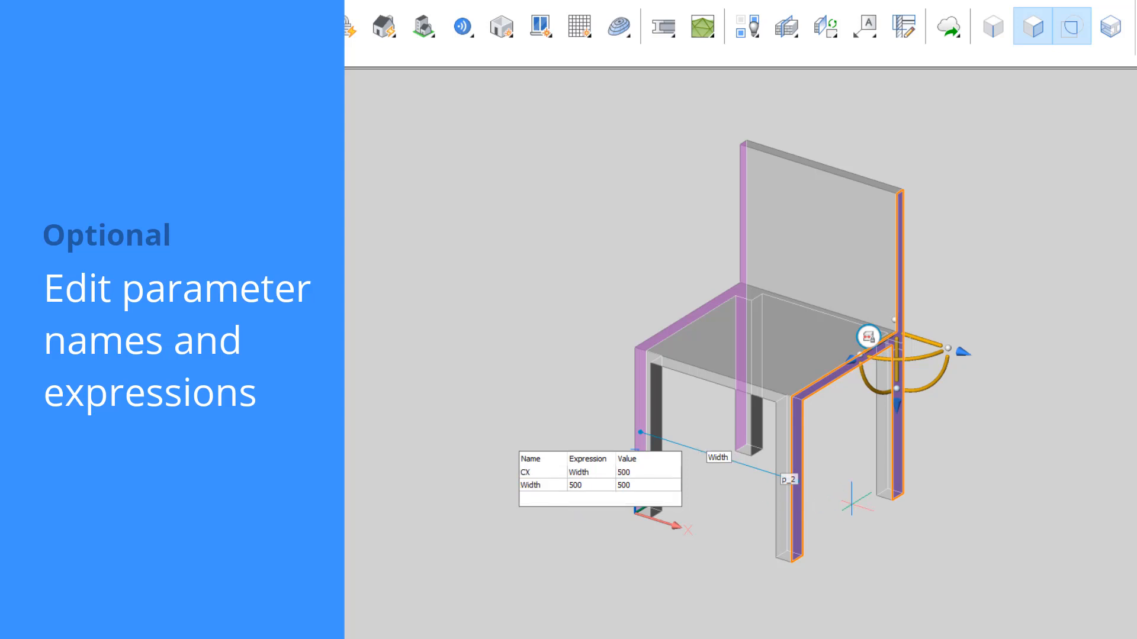
Animate the new Width parameter in the Mechanical Browser
{"action": "right_click", "coordinate": [1012, 187]}
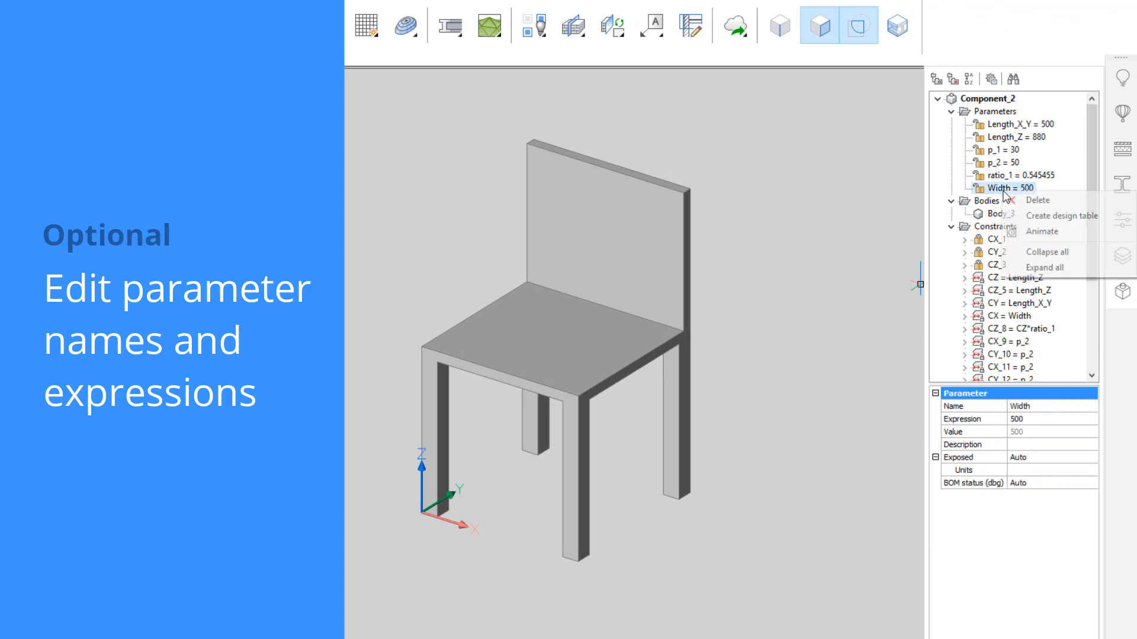
{"action": "left_click", "coordinate": [1030, 232]}
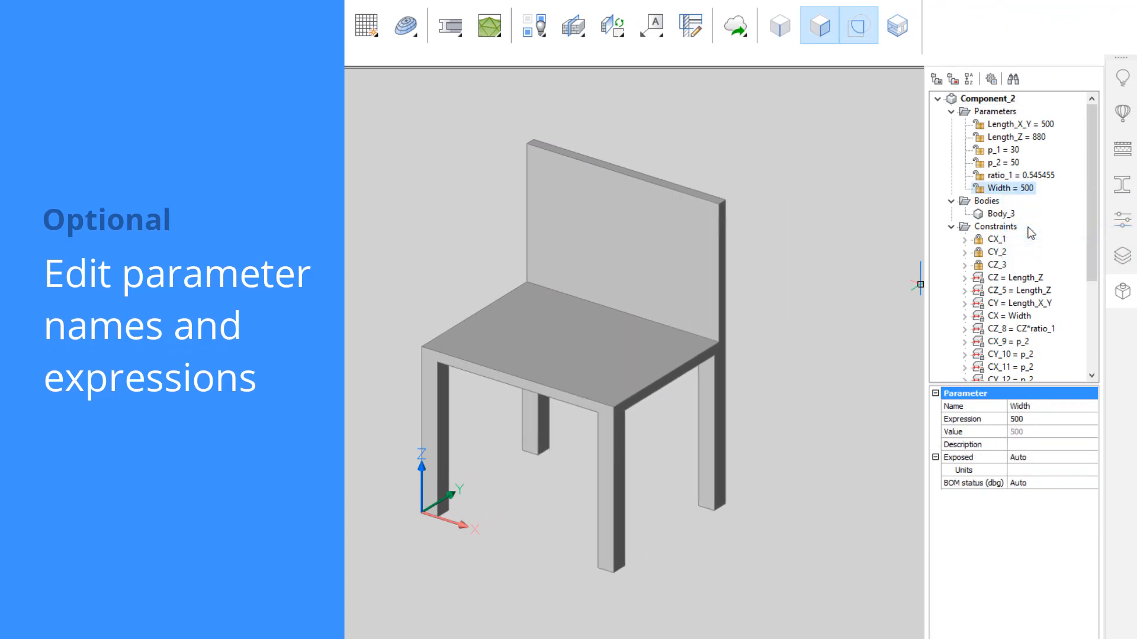
{"action": "right_click", "coordinate": [1008, 123]}
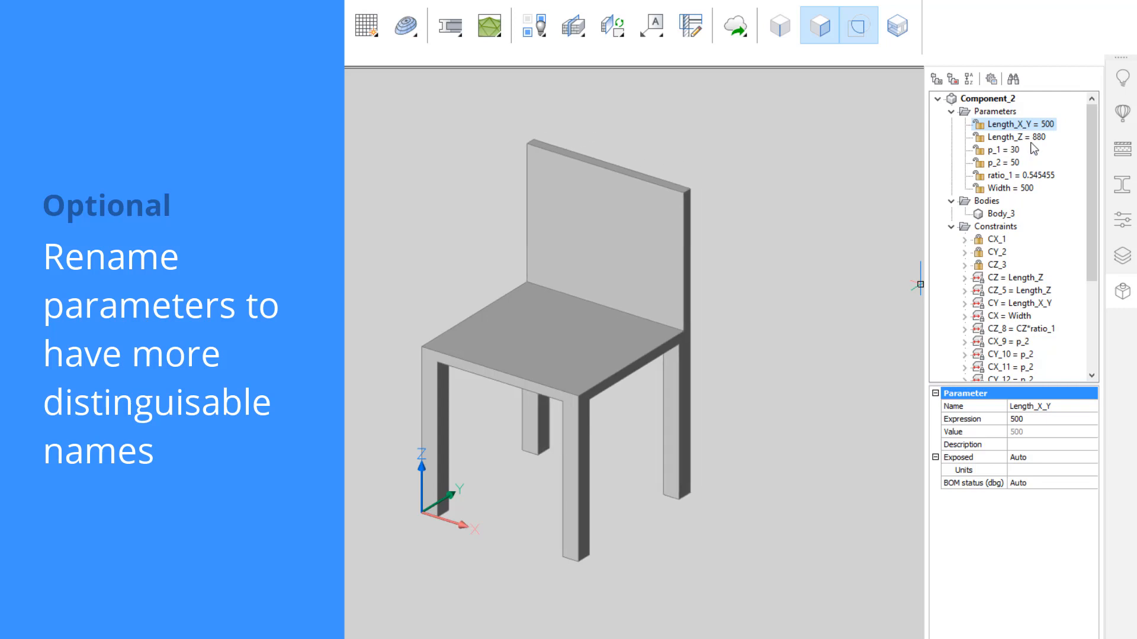
Rename the Length_X_Y parameter to 'Depth' in the Properties Name field
{"action": "double_click", "coordinate": [1030, 407]}
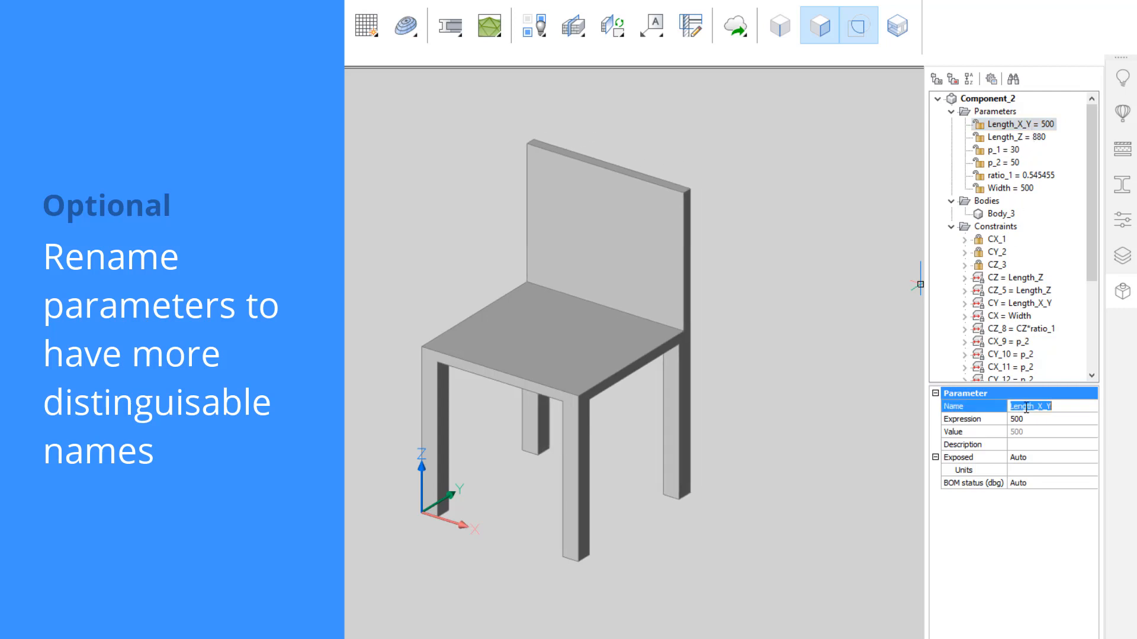
{"action": "type", "text": "Depth"}
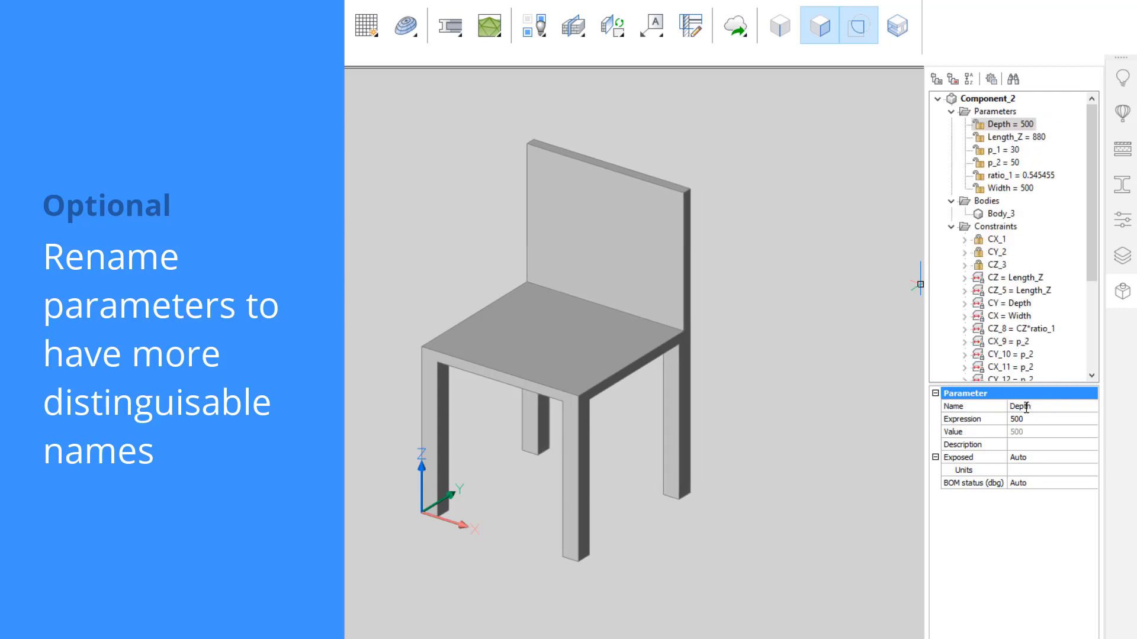